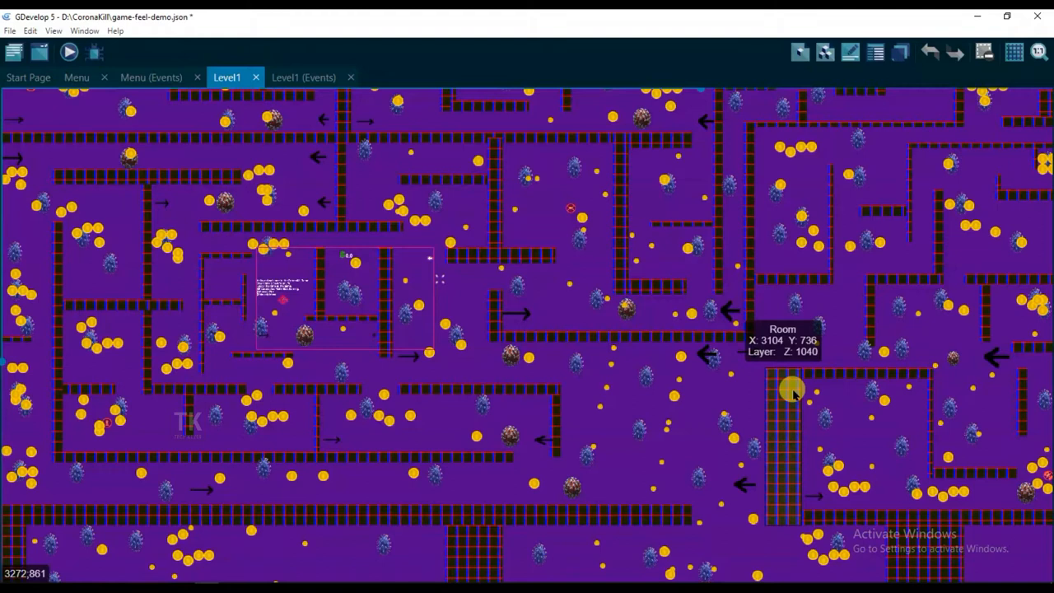
Switch to the Menu scene showing the Corona Kill title and Play text.
click(76, 78)
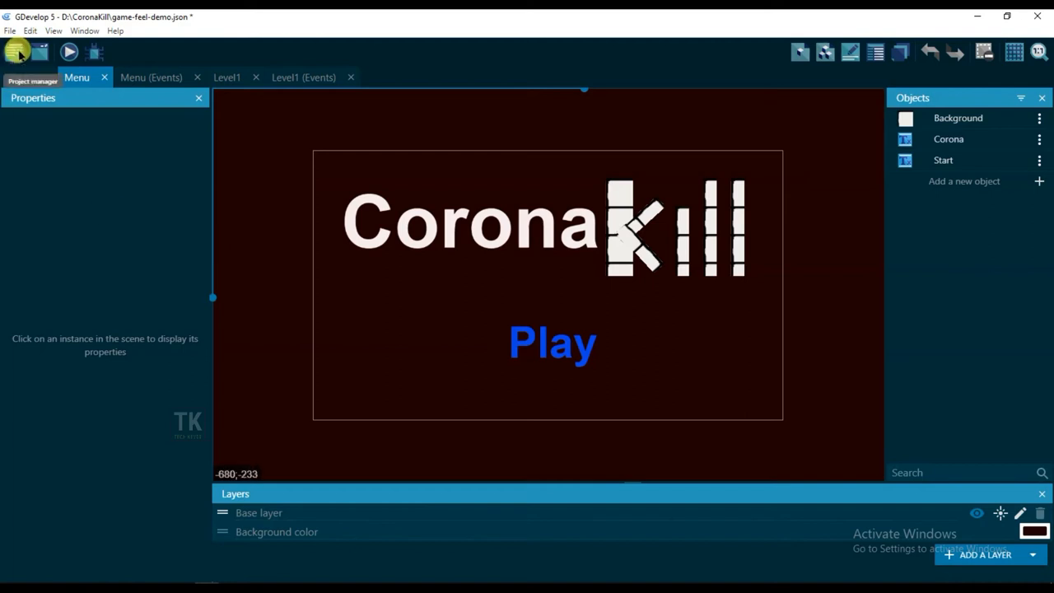
click(16, 51)
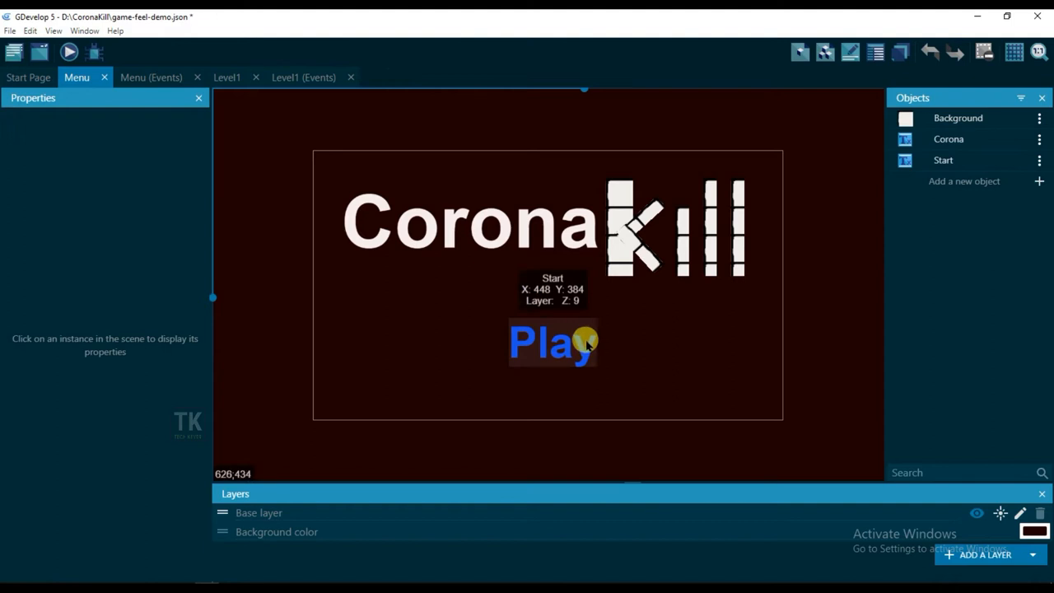
mouse_move(784, 333)
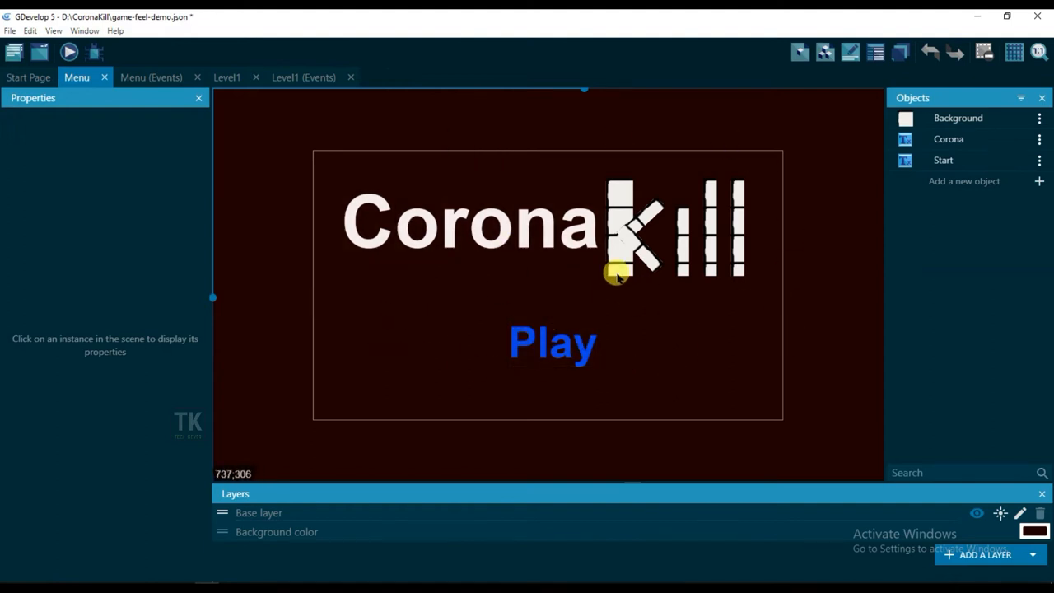
mouse_move(1013, 179)
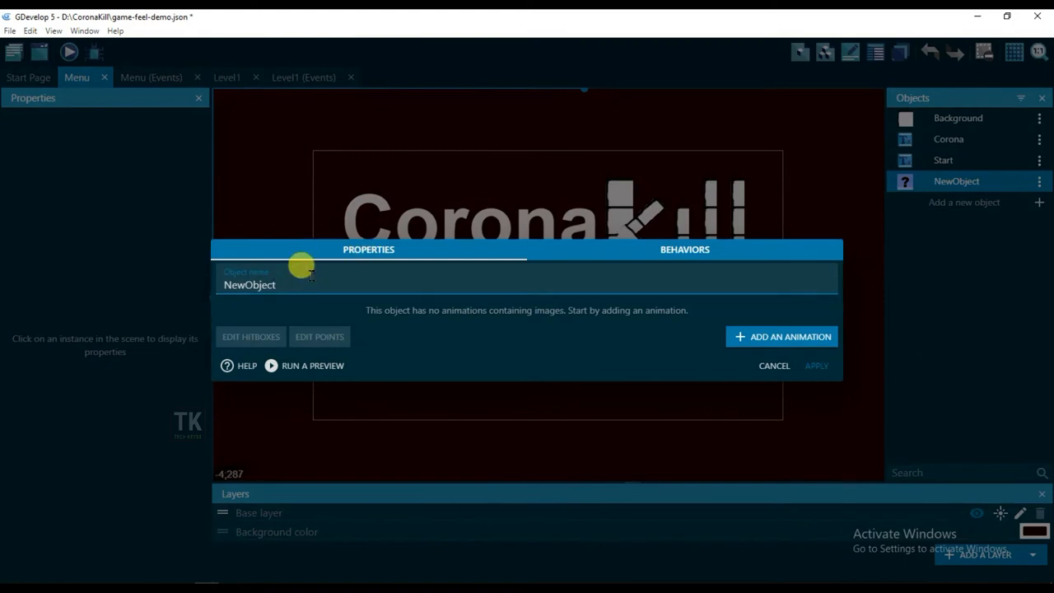
Name the new sprite 'loading' and add its first empty animation.
text(loading)
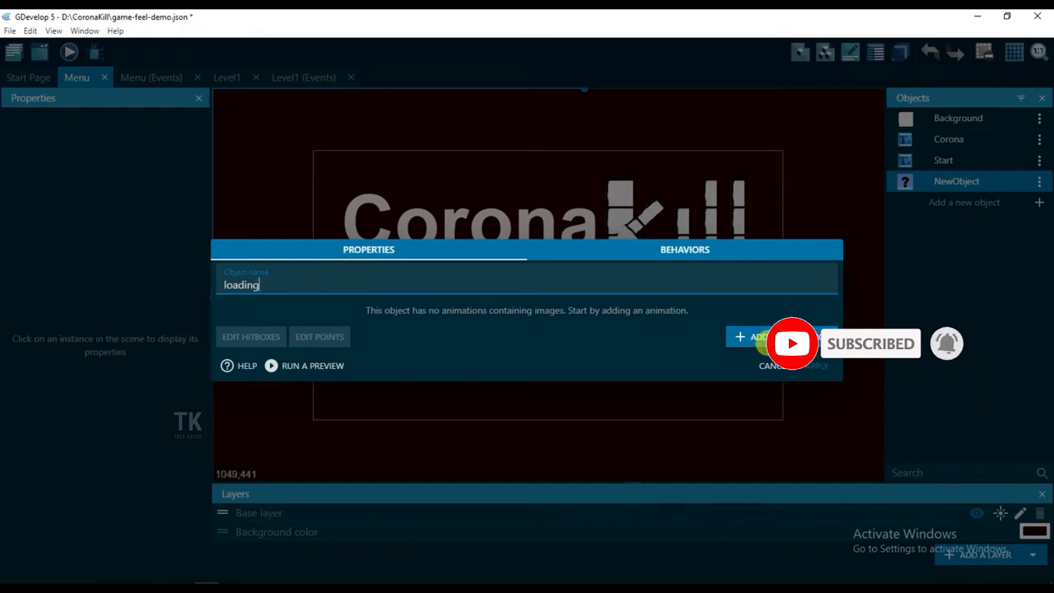
click(750, 336)
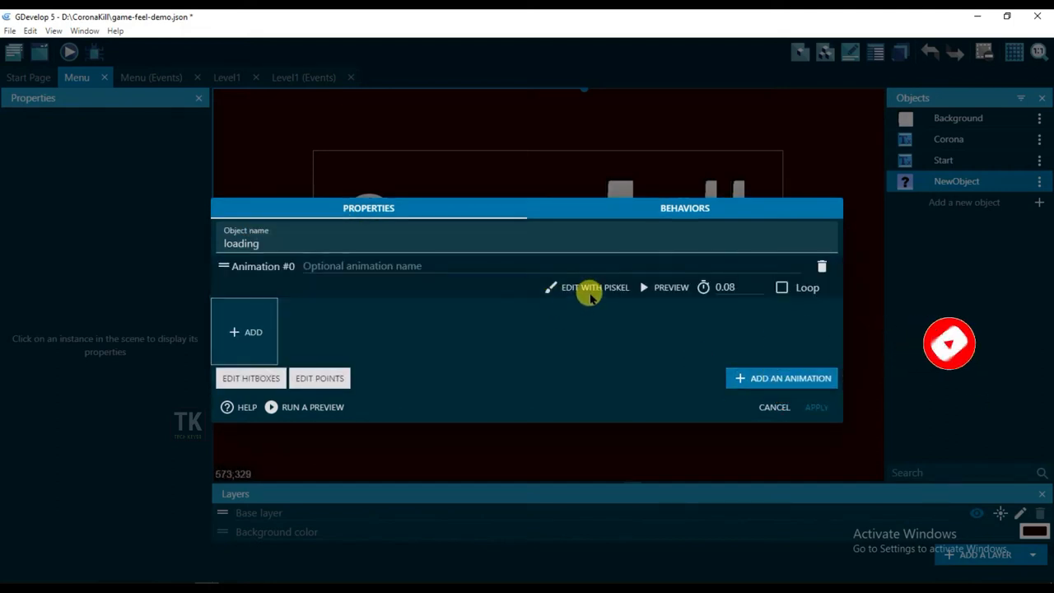
Resize the loading animation's Piskel canvas to 64 by 18 pixels.
click(594, 286)
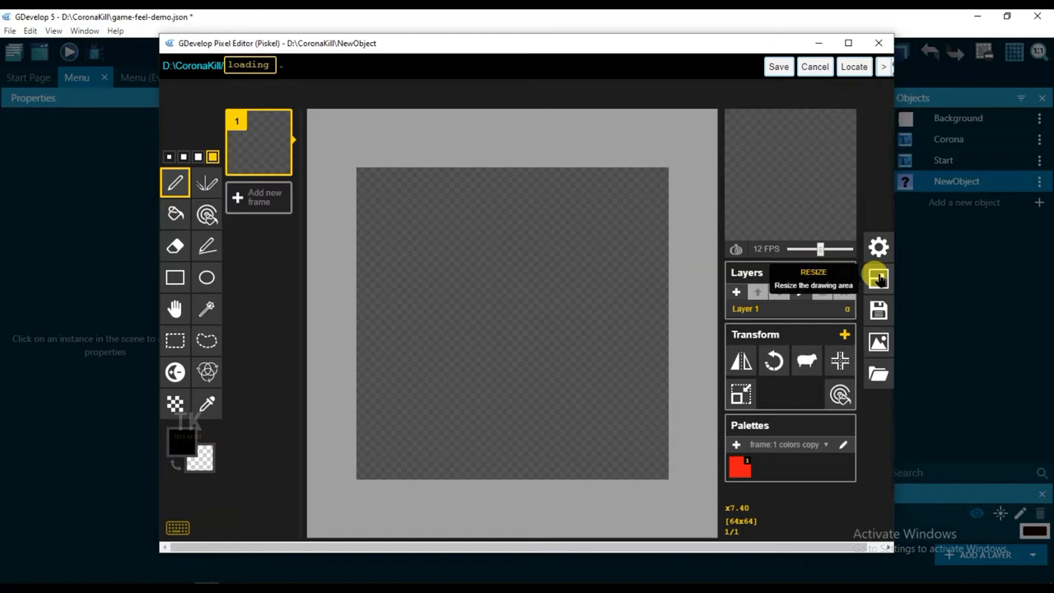
click(878, 279)
text(10)
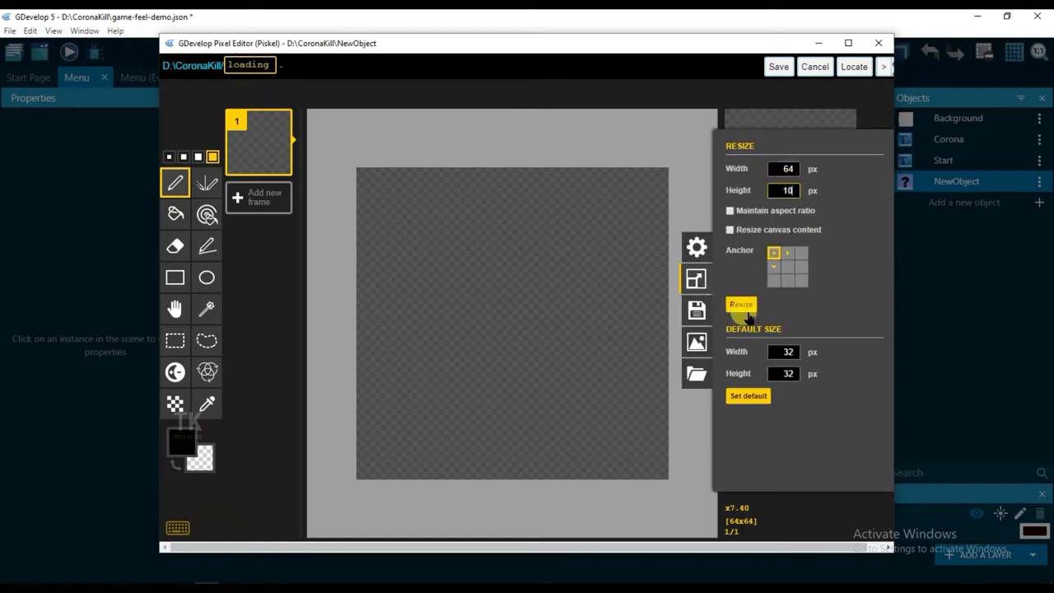
click(741, 310)
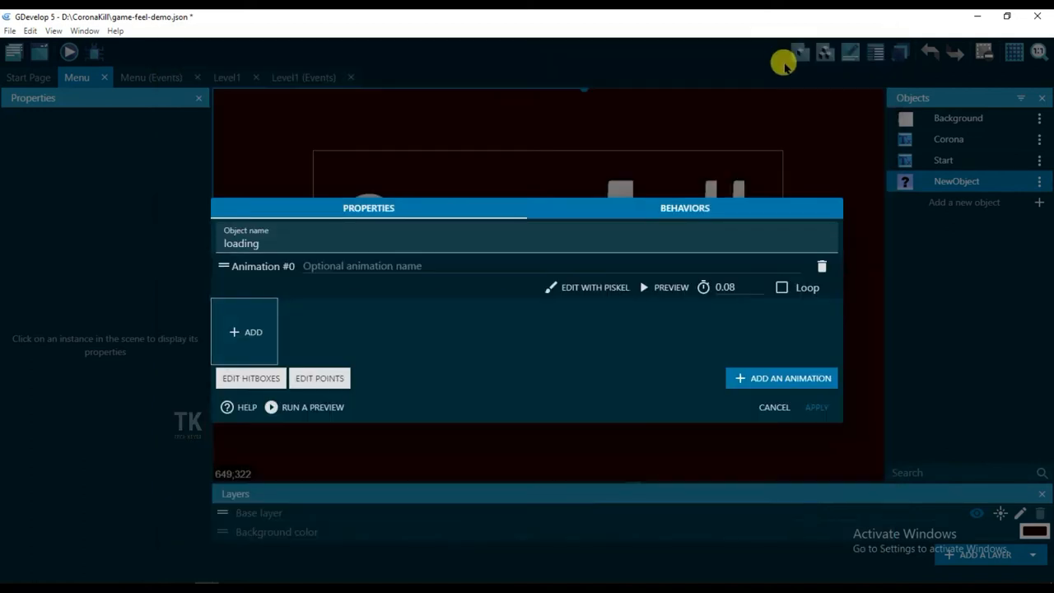
Make the loading animation loop and apply it.
click(244, 331)
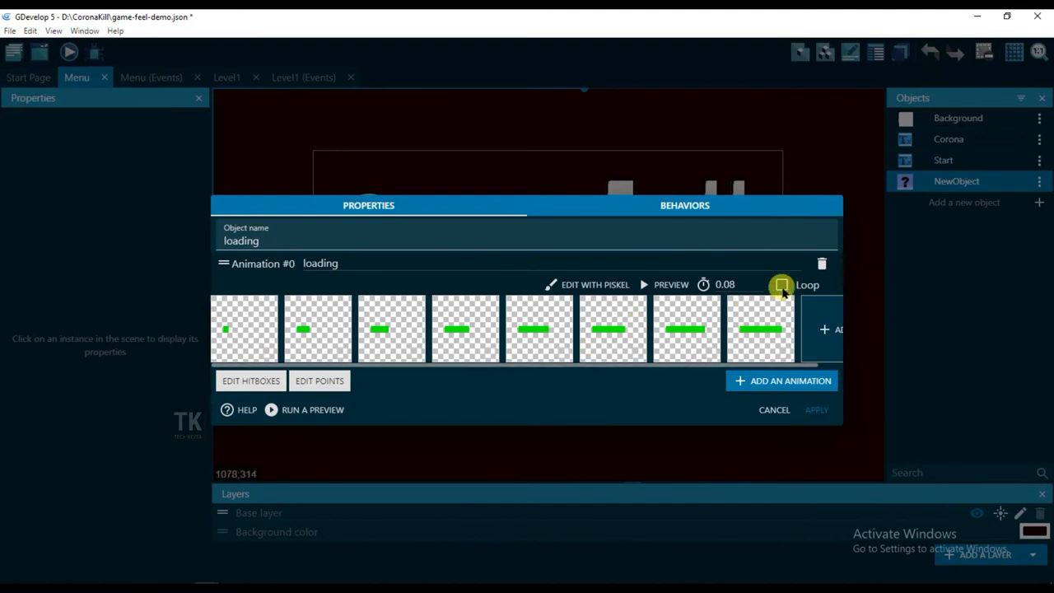
click(781, 284)
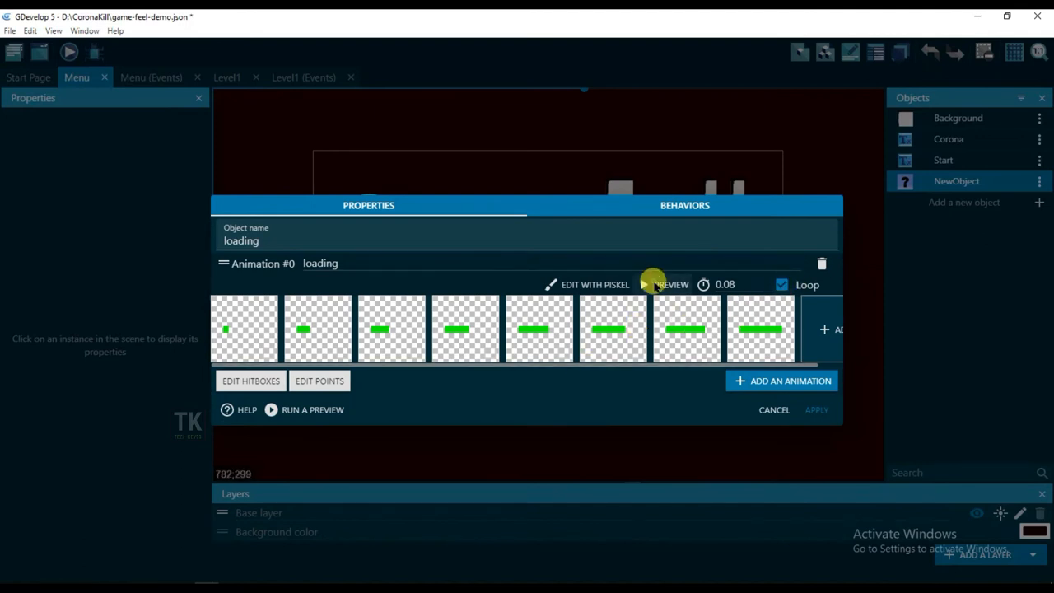
click(672, 283)
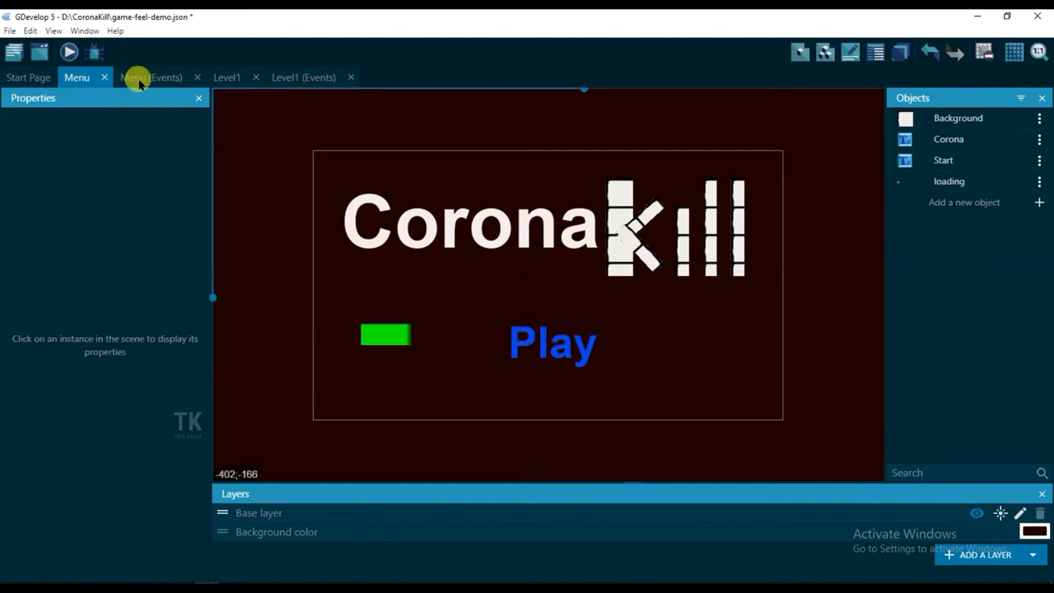
In the Menu events, add a Hide action on Play at the beginning of the scene.
click(152, 77)
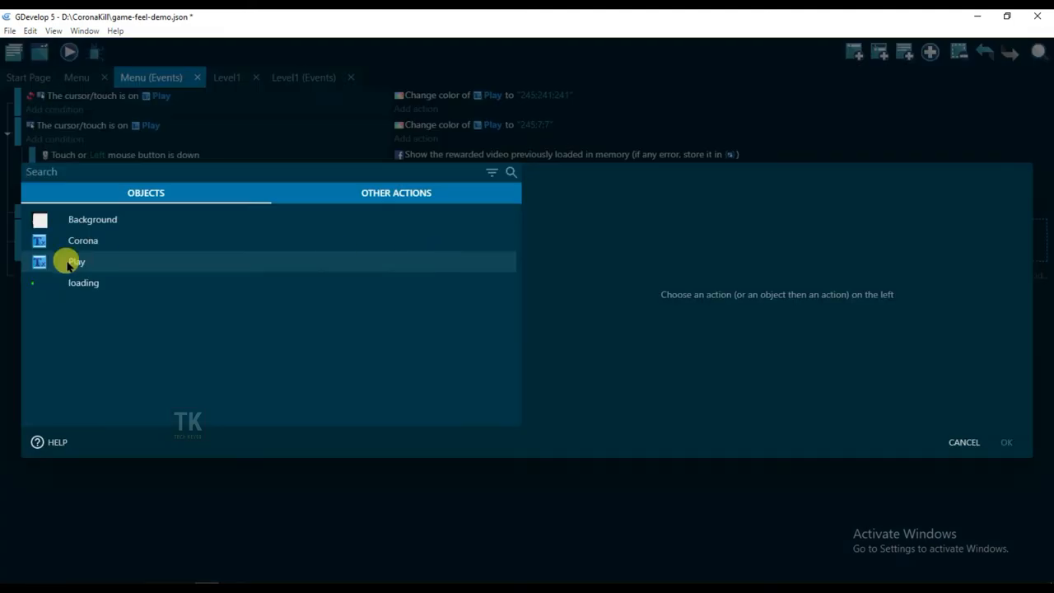
click(76, 261)
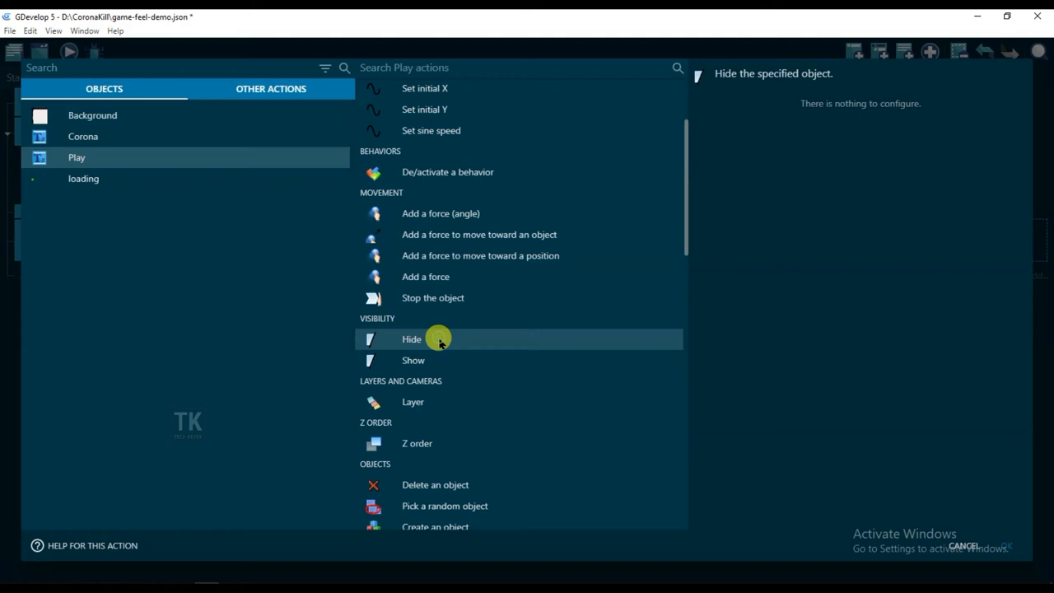
mouse_move(1001, 541)
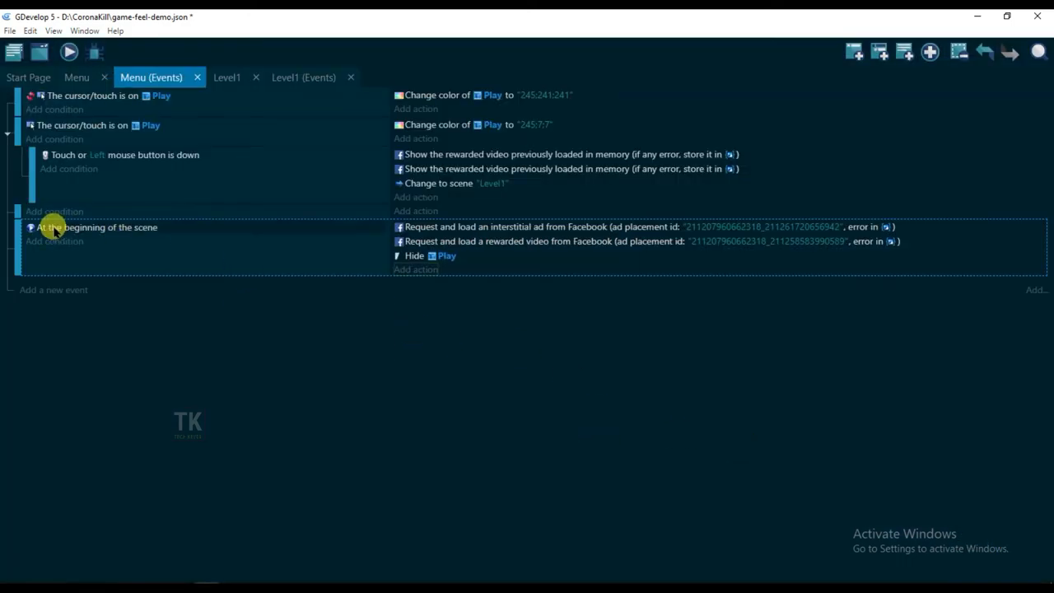
mouse_move(398, 316)
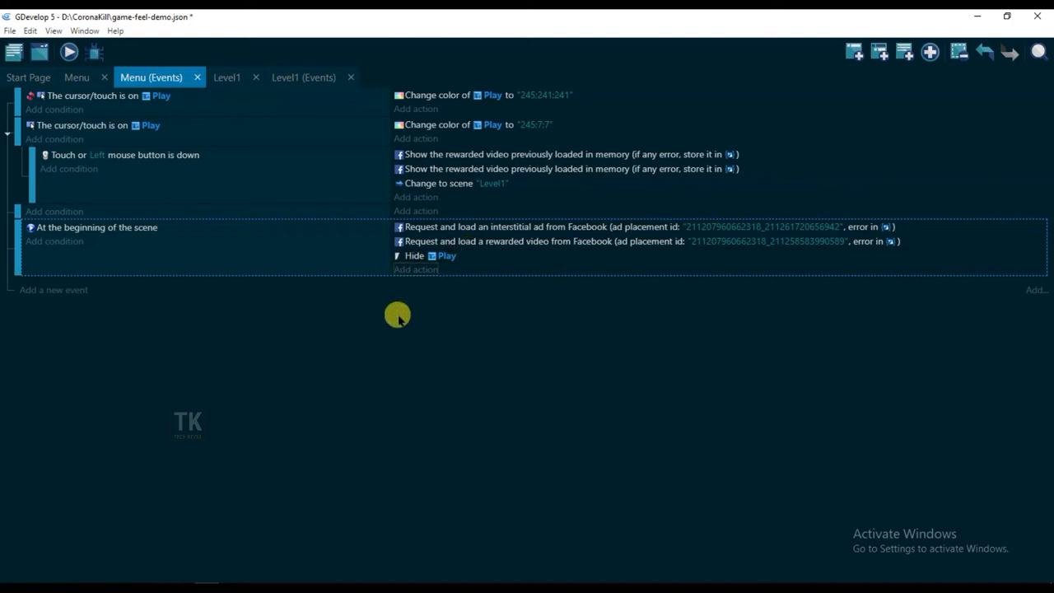
mouse_move(404, 331)
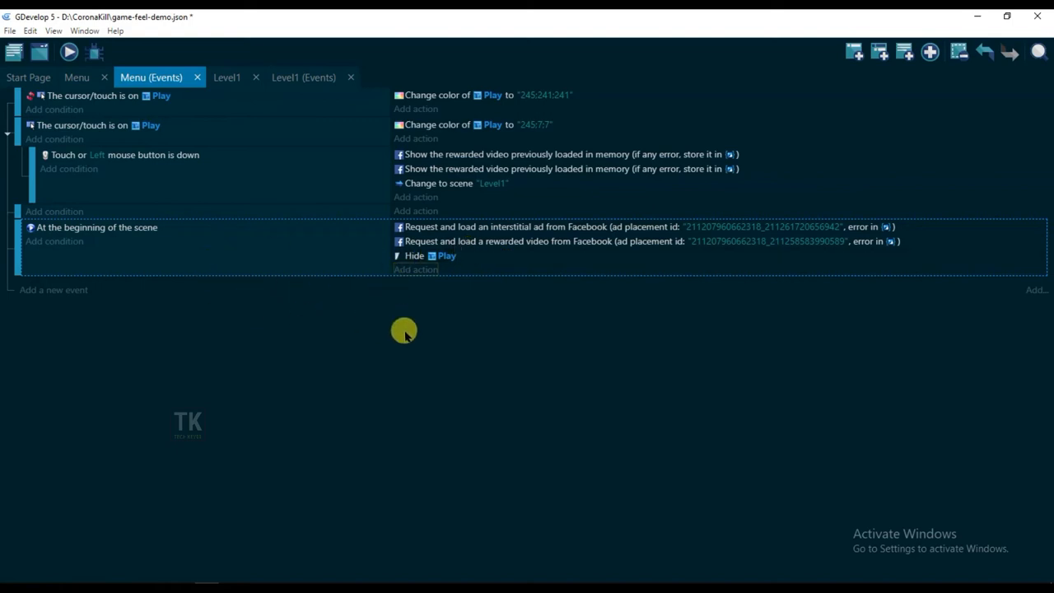
mouse_move(310, 254)
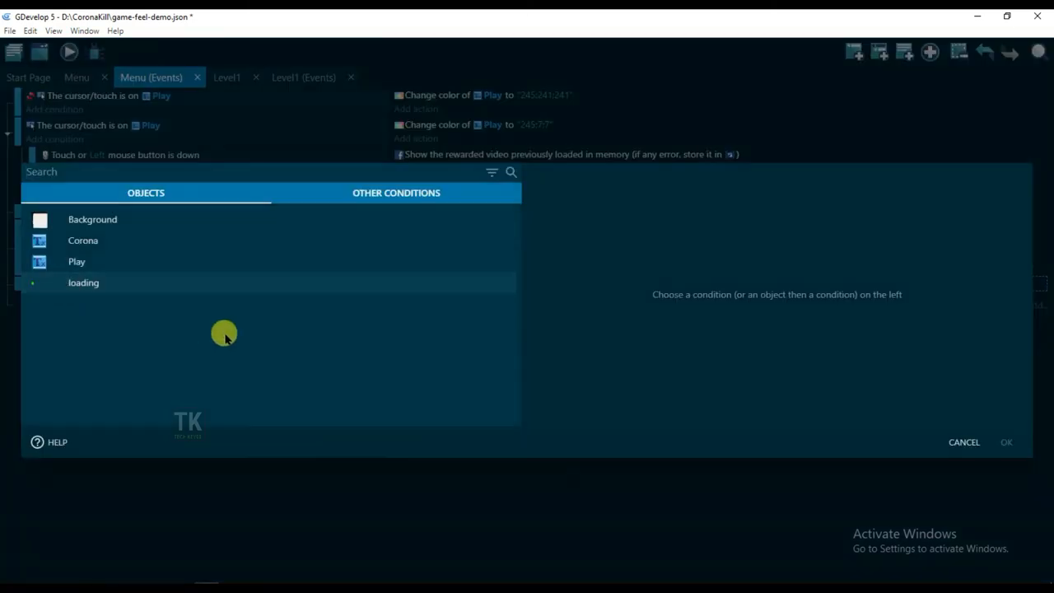
Add the condition that loading's current animation frame equals 7.
click(82, 283)
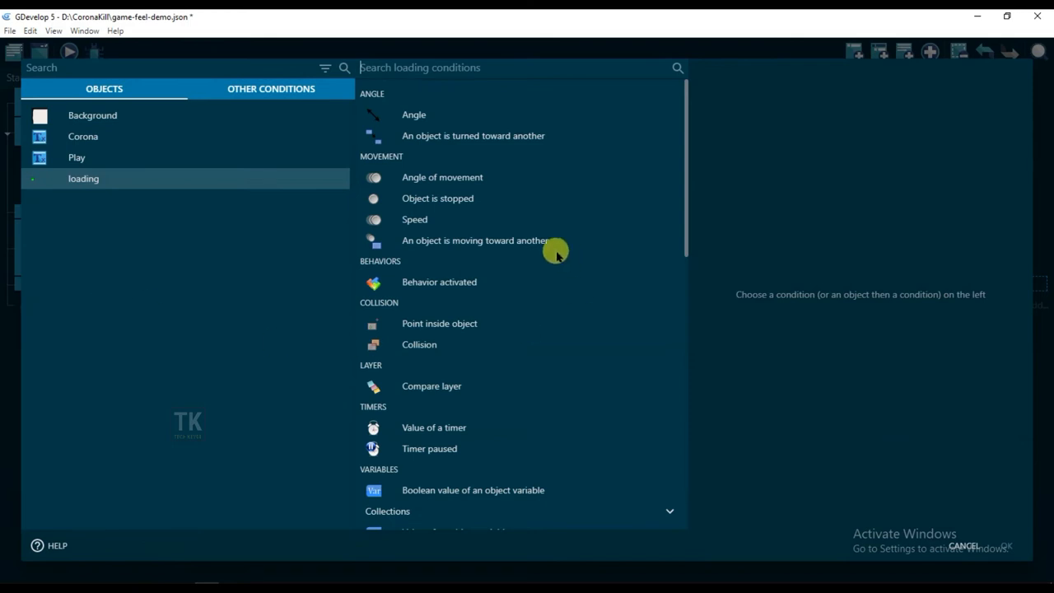
scroll(down, 3)
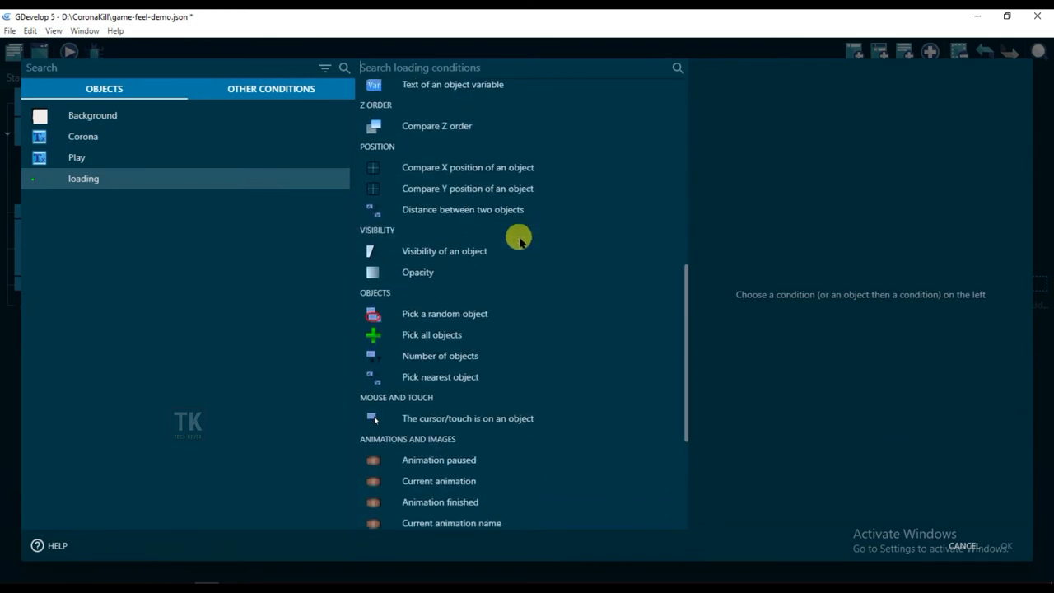
scroll(down, 3)
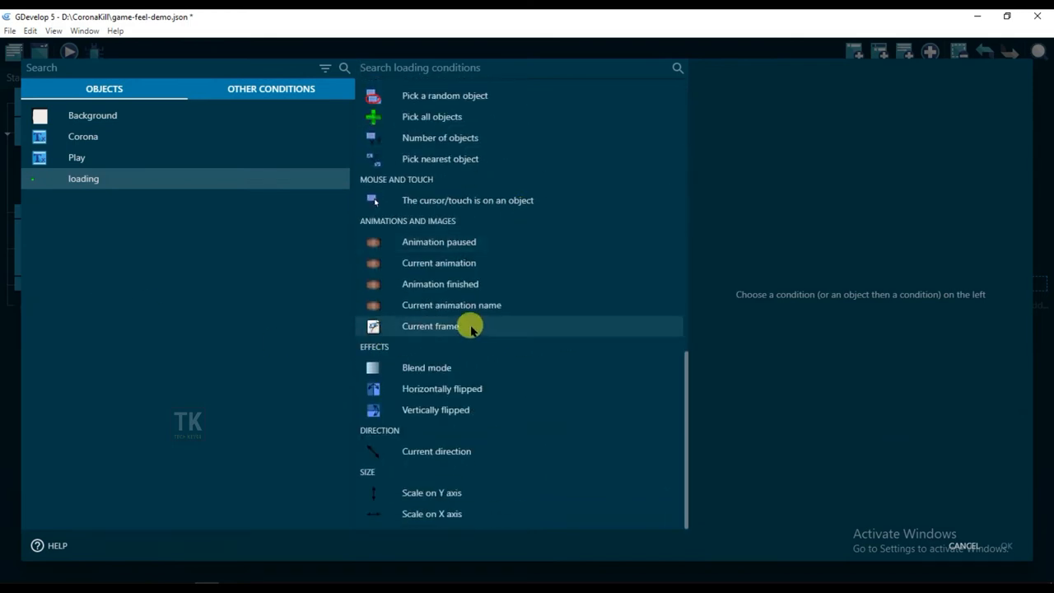
click(430, 327)
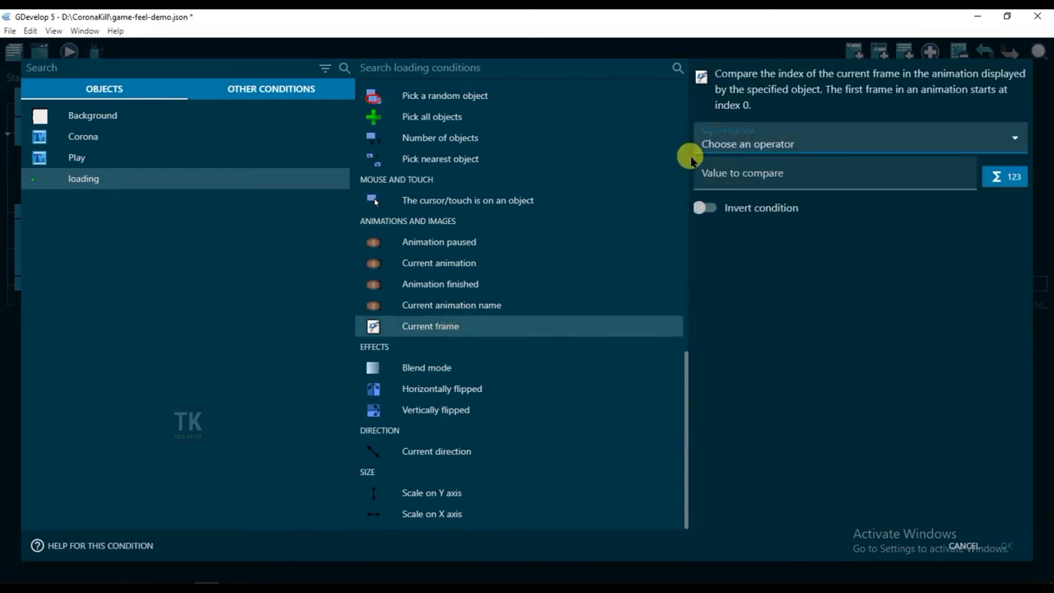
click(860, 143)
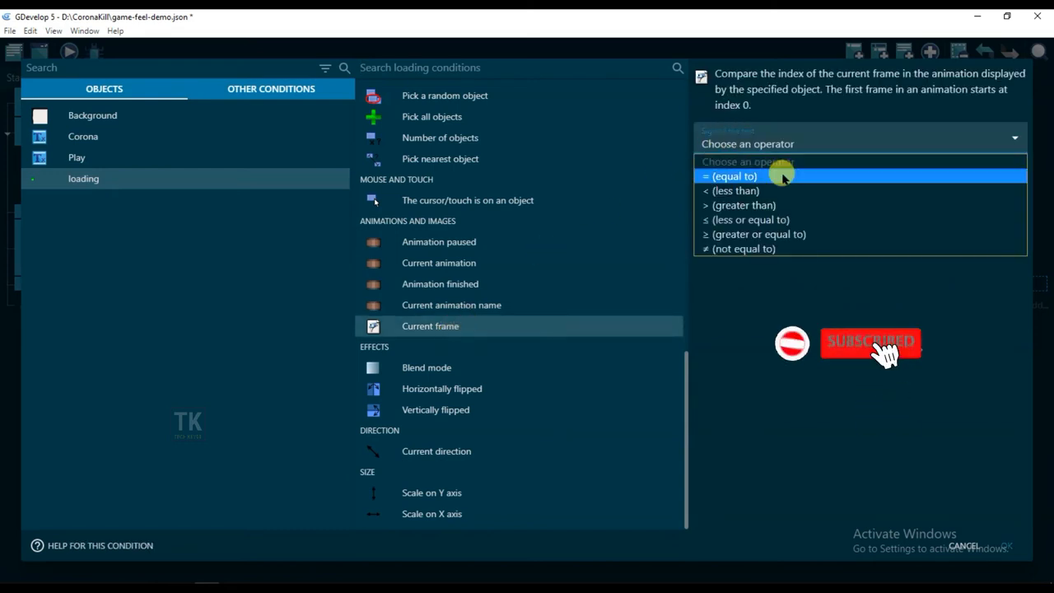
click(733, 176)
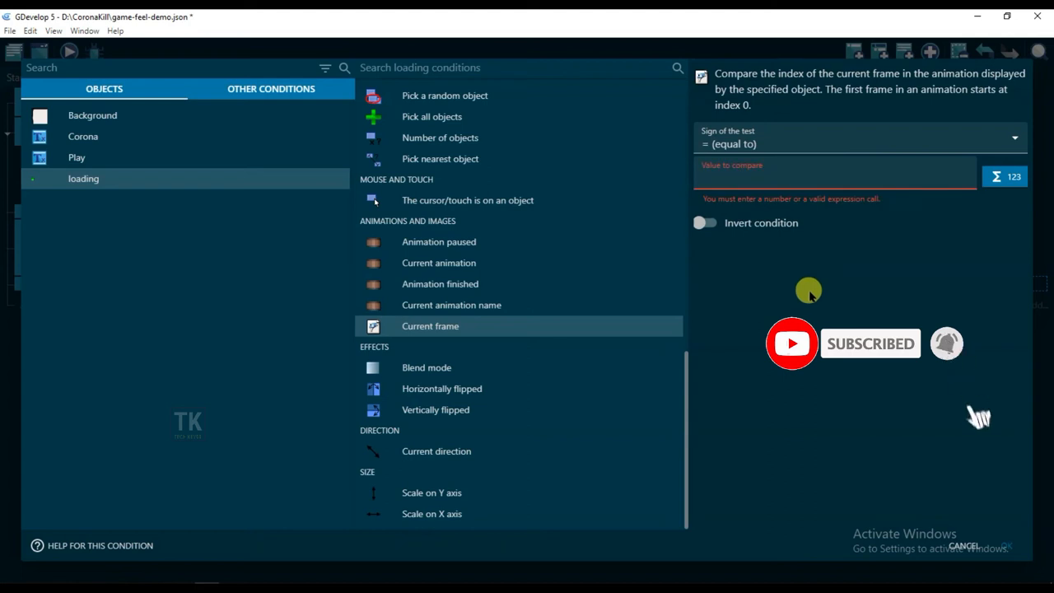
text(7)
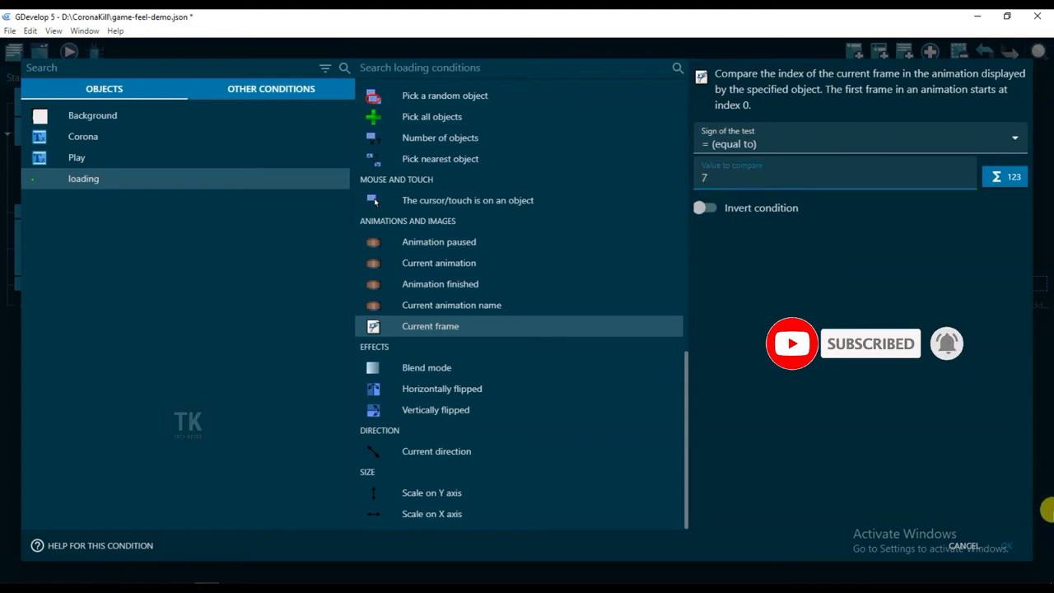
click(984, 545)
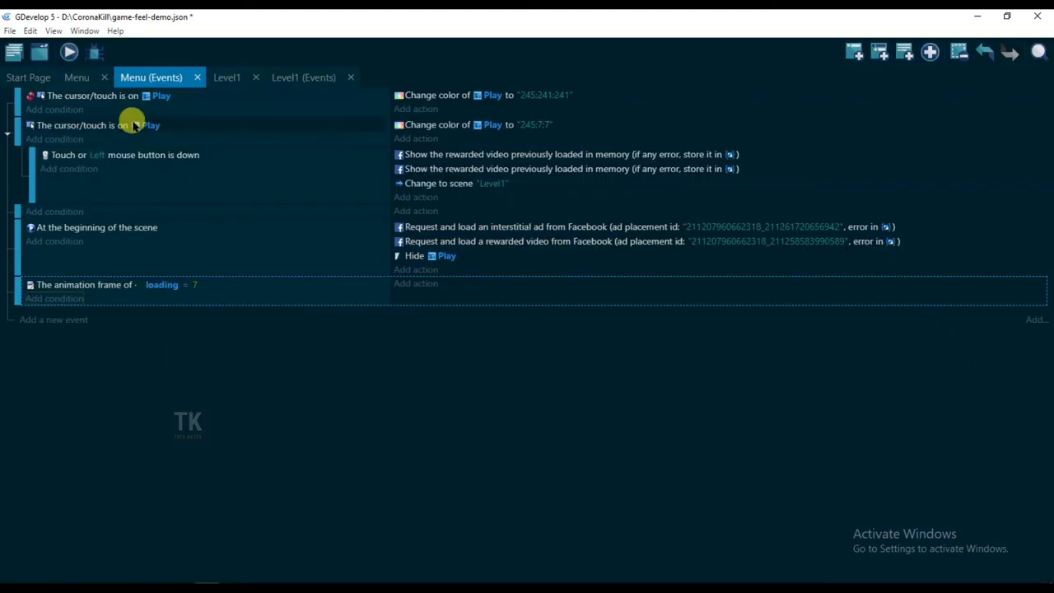
Review the loading object's animation frames in its editor from the Menu scene.
click(75, 77)
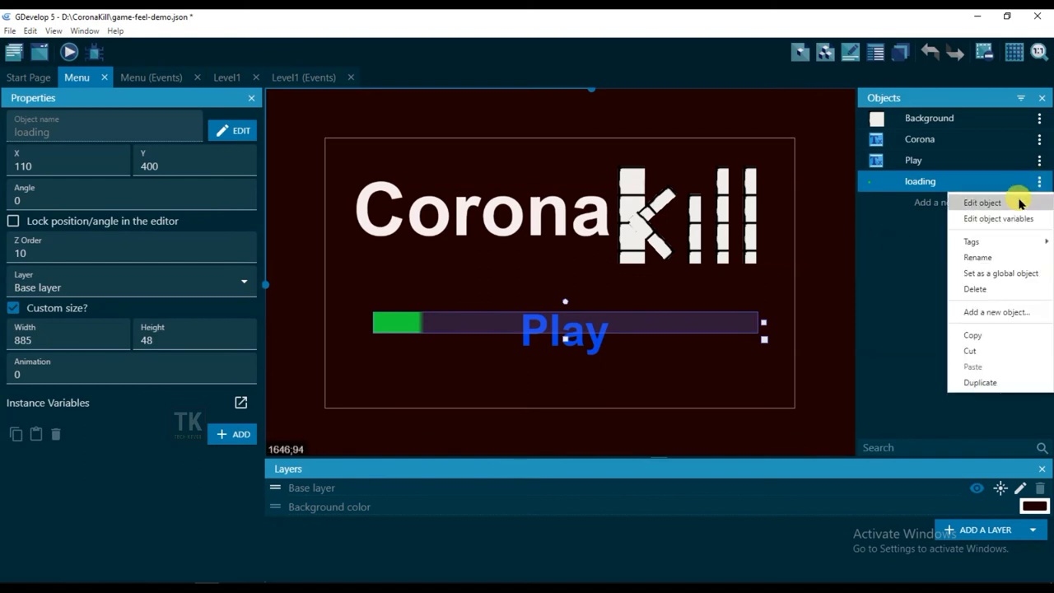
click(982, 202)
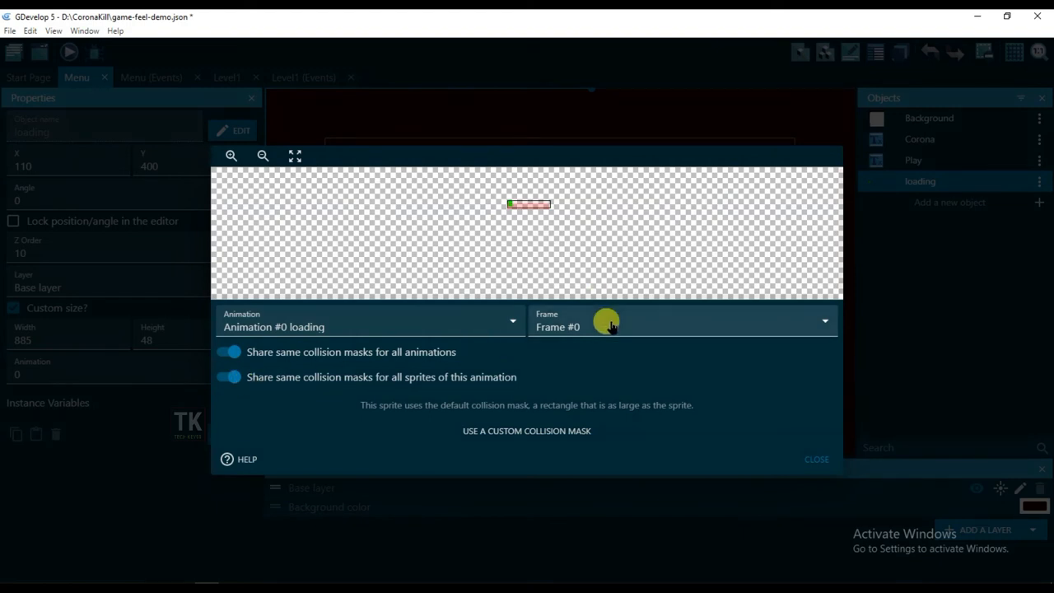
click(684, 320)
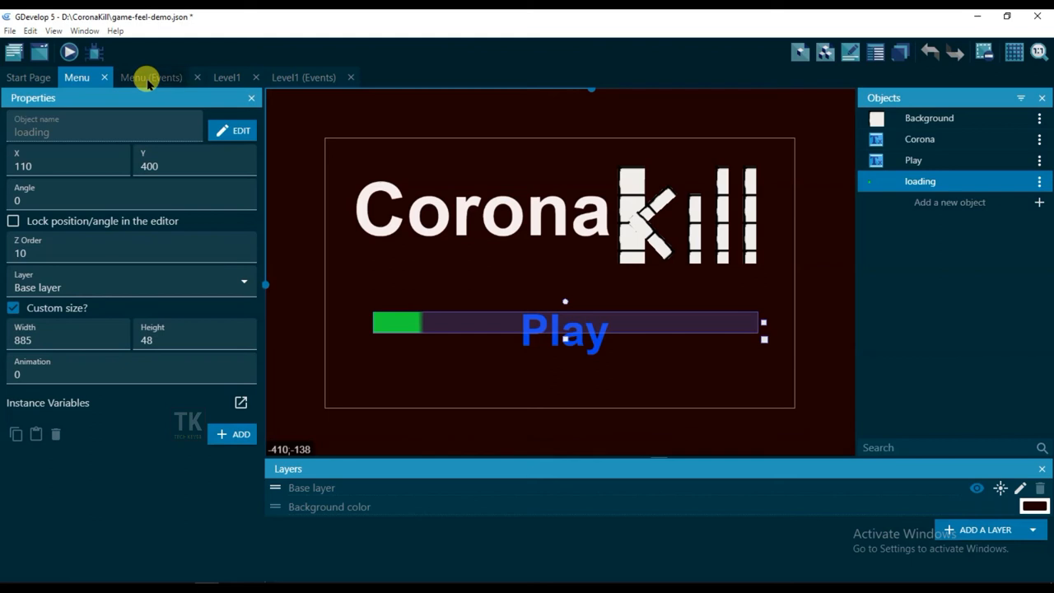
Add a Trigger once condition to the frame-7 event.
click(151, 77)
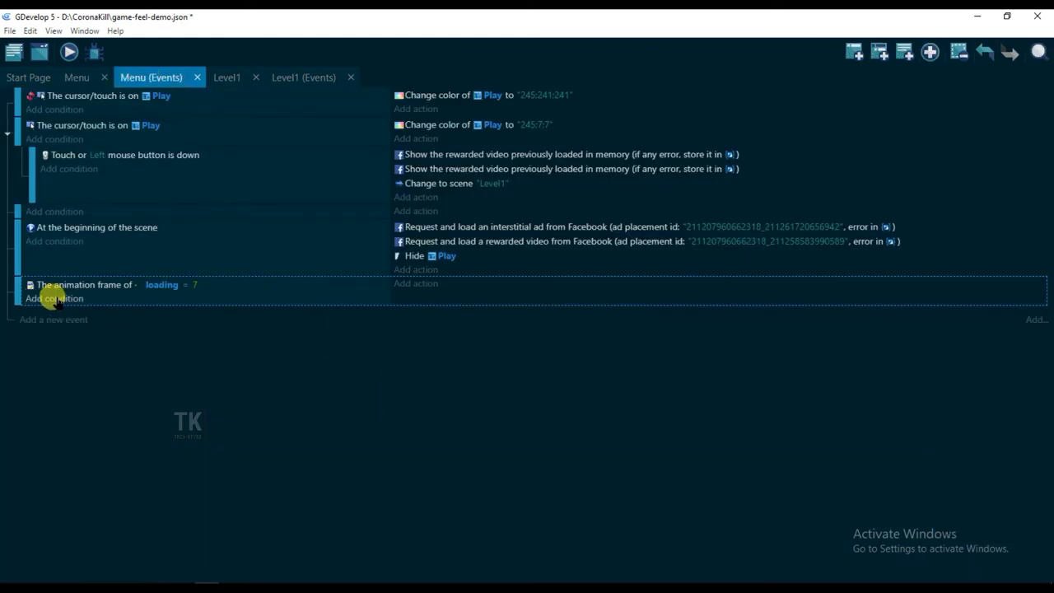
click(54, 298)
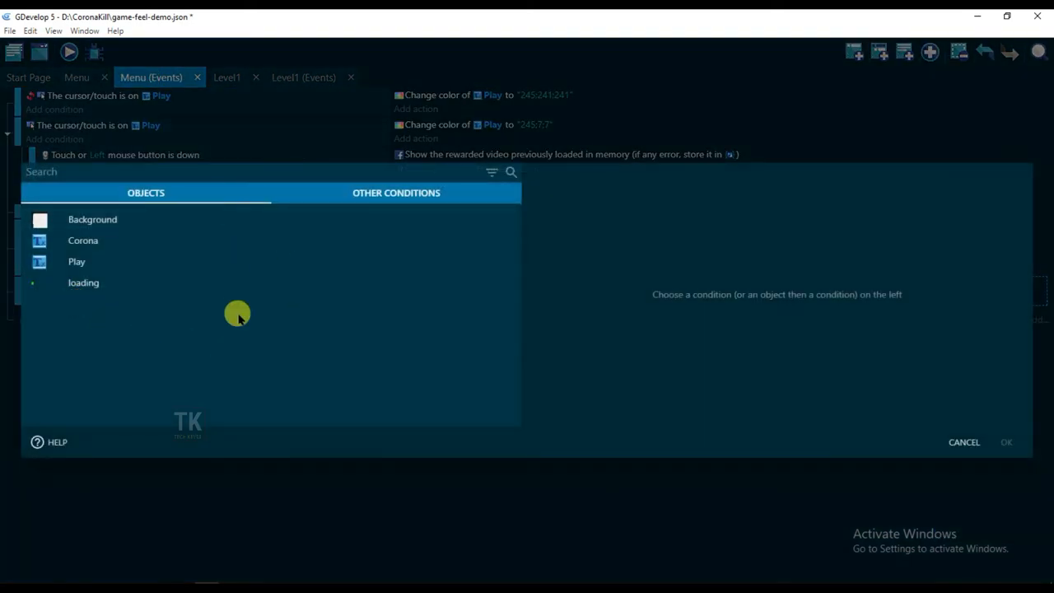
text(once)
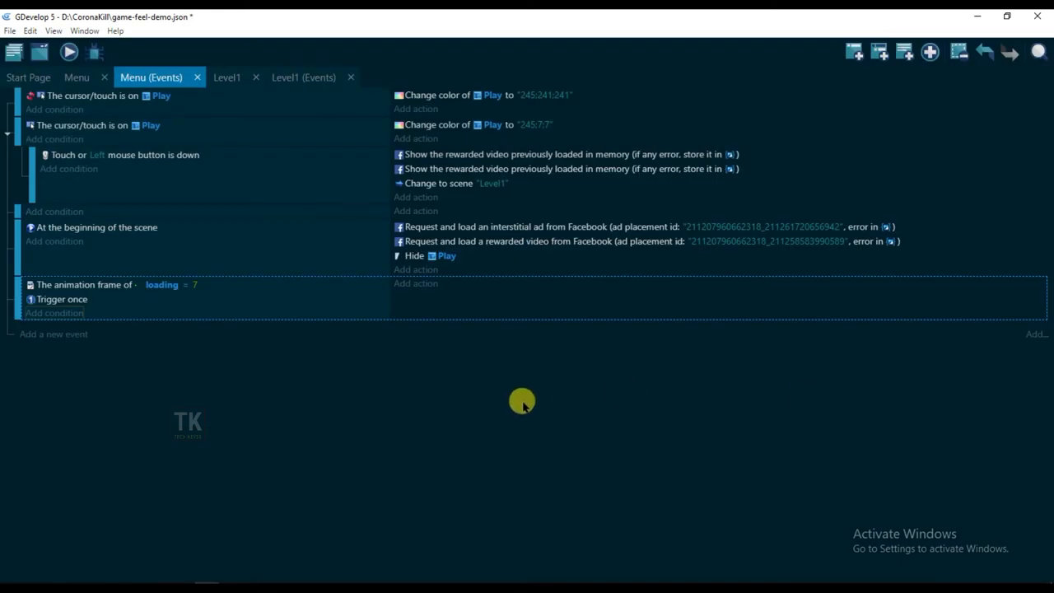
Add an action deleting the loading object to the frame-7 event.
click(415, 284)
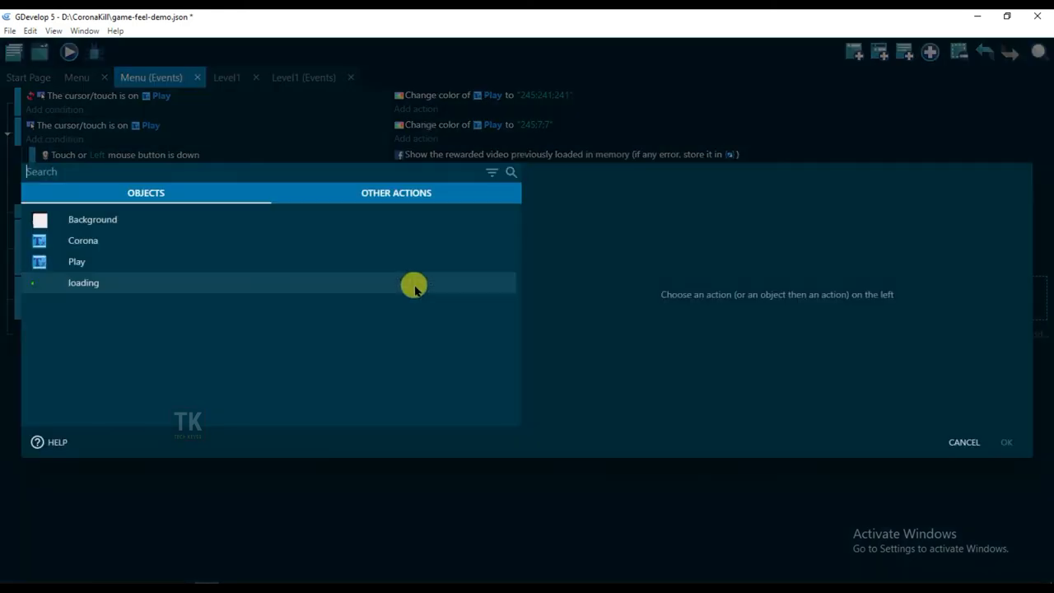
click(83, 283)
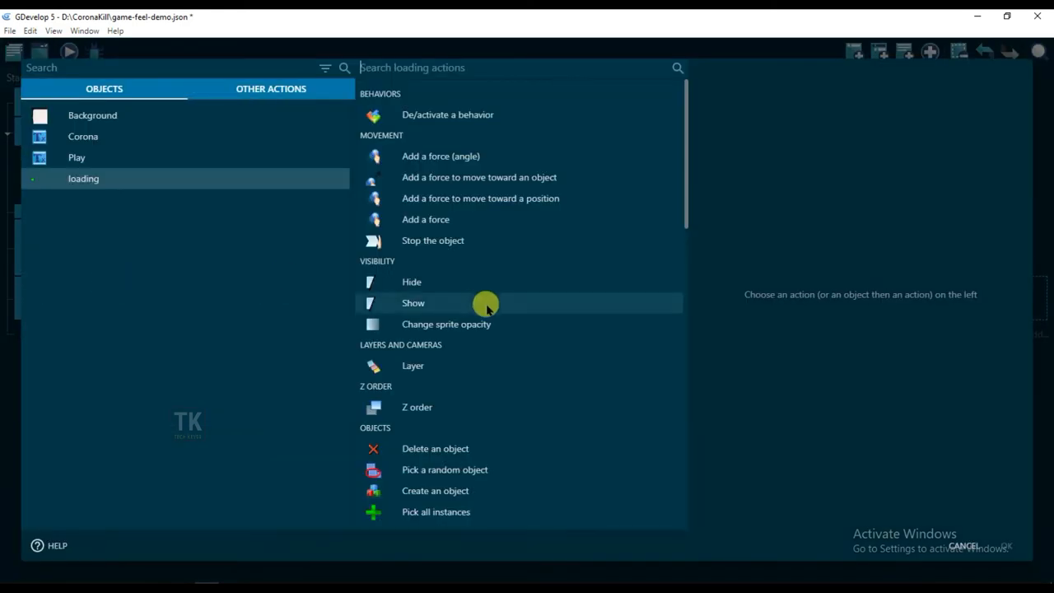
scroll(down, 3)
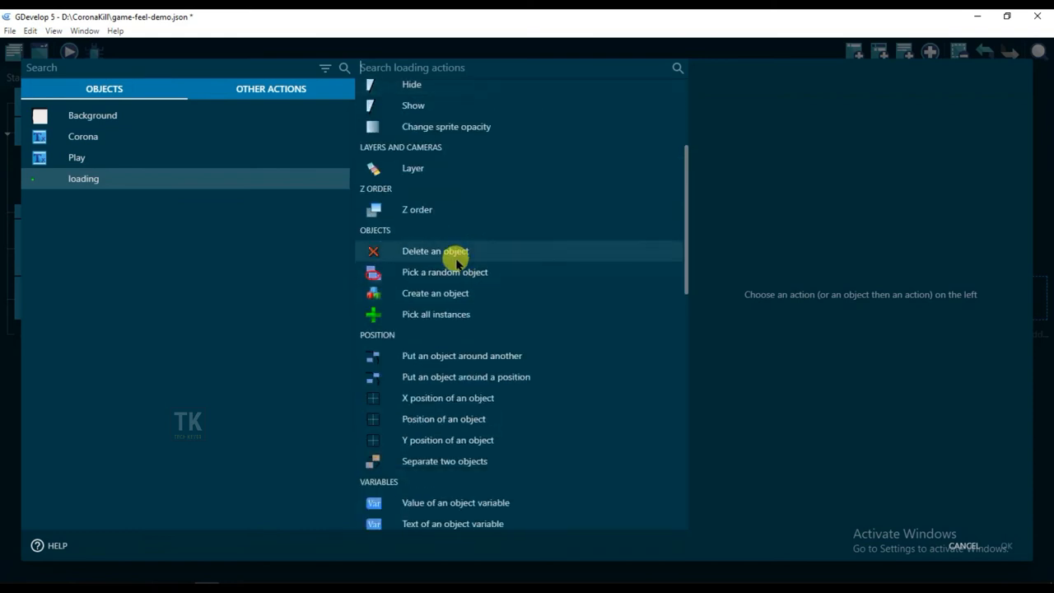
click(435, 251)
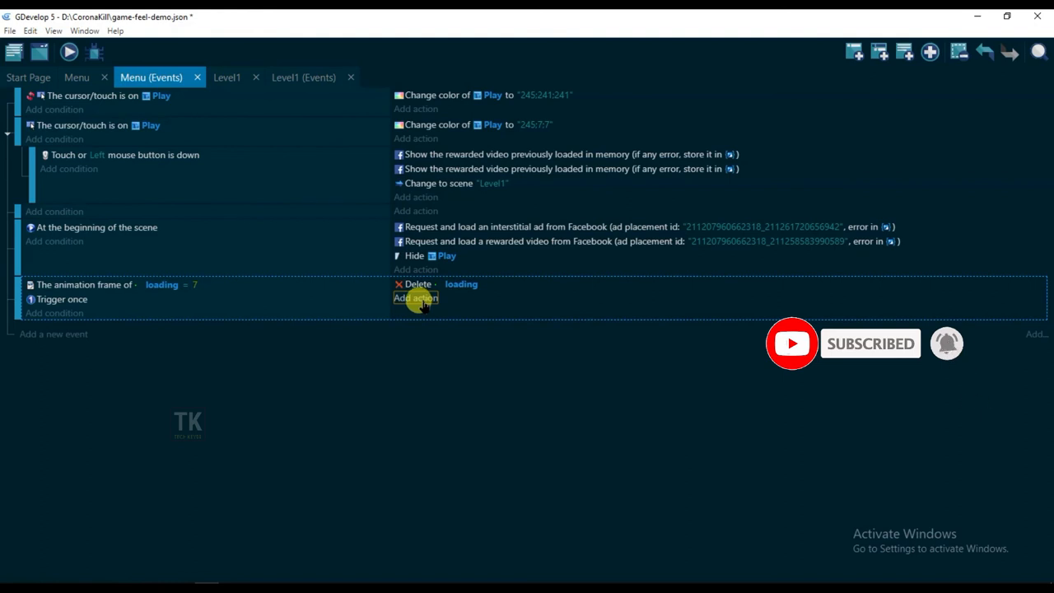
Add a Show action for the Play object to the frame-7 event.
click(416, 297)
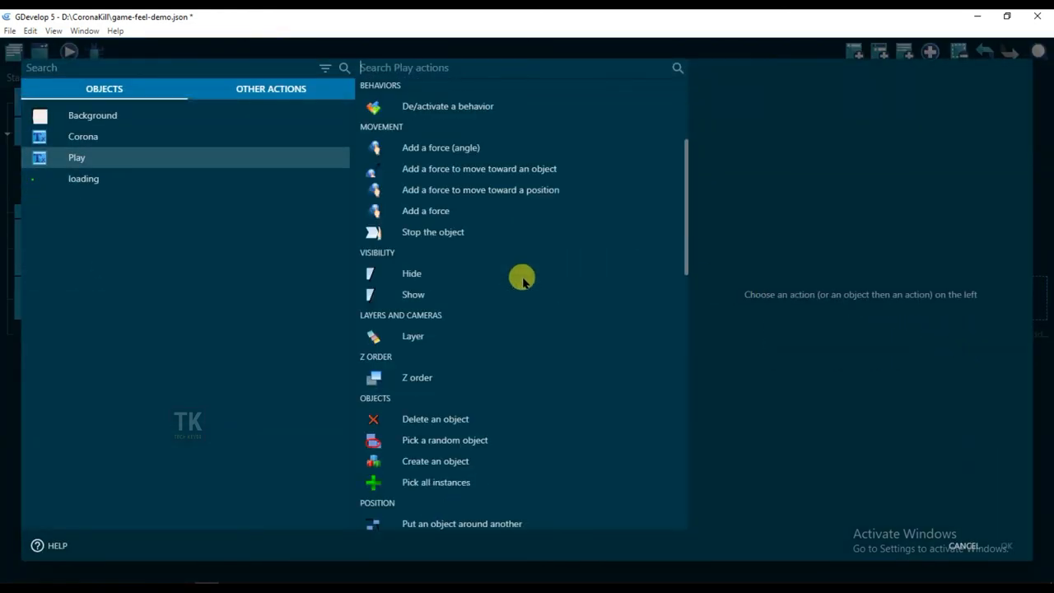
click(412, 293)
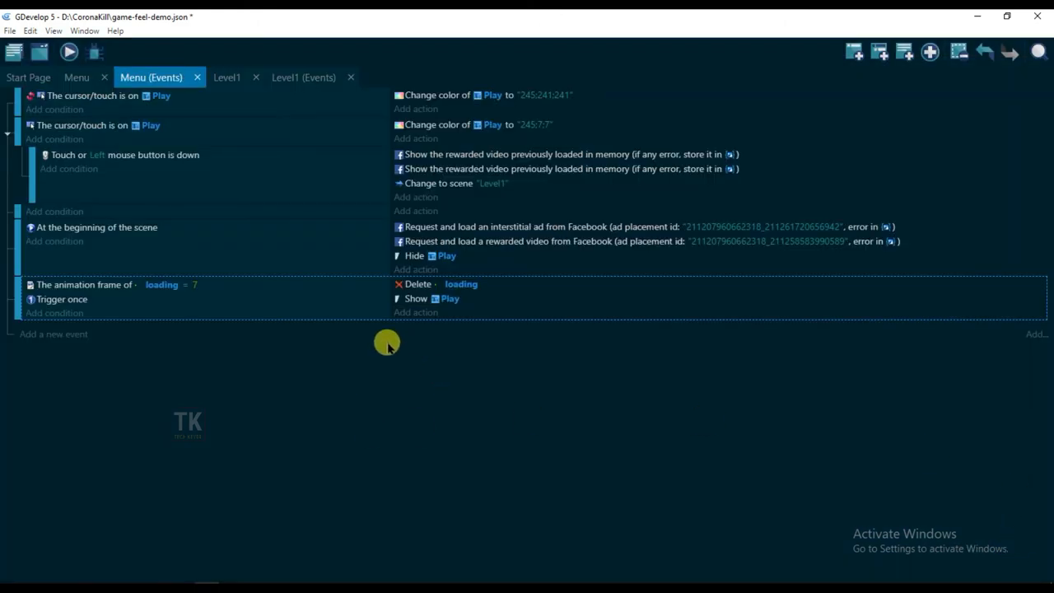
mouse_move(69, 53)
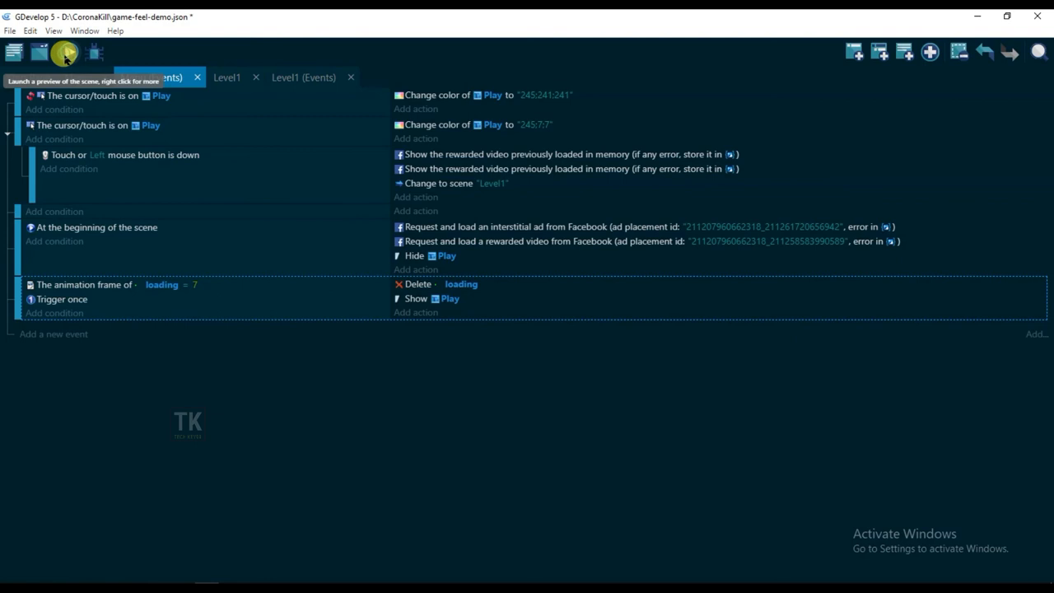
Preview the menu, watch loading disappear, then start the level from Play.
click(69, 51)
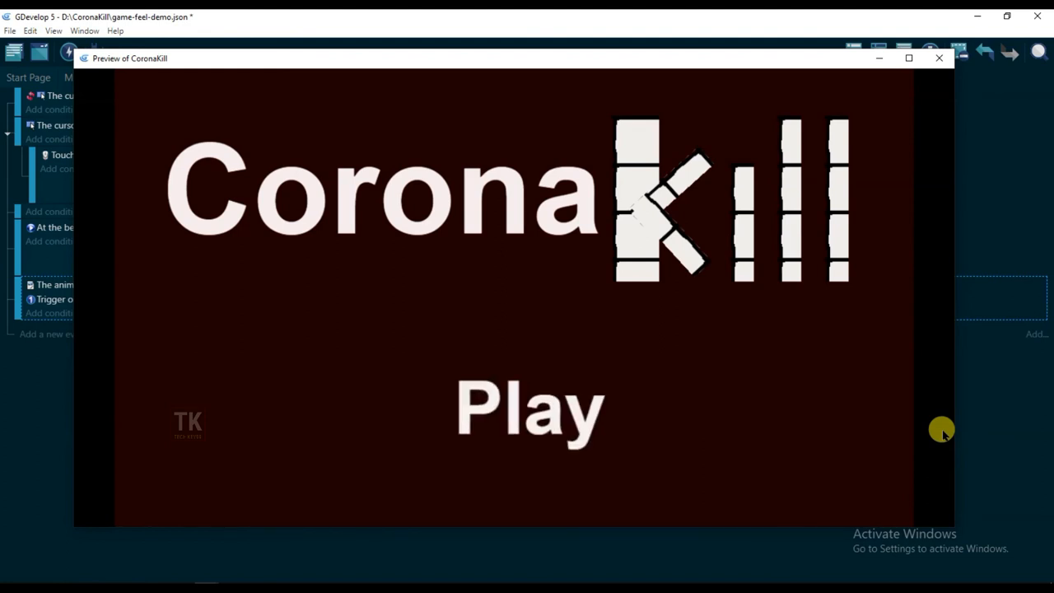
mouse_move(270, 409)
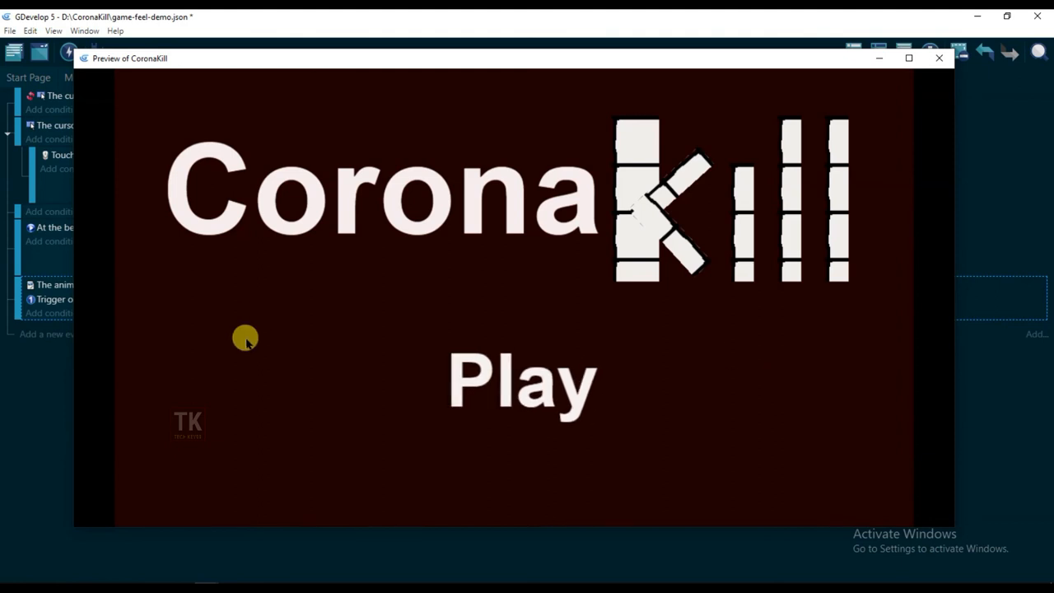
mouse_move(336, 313)
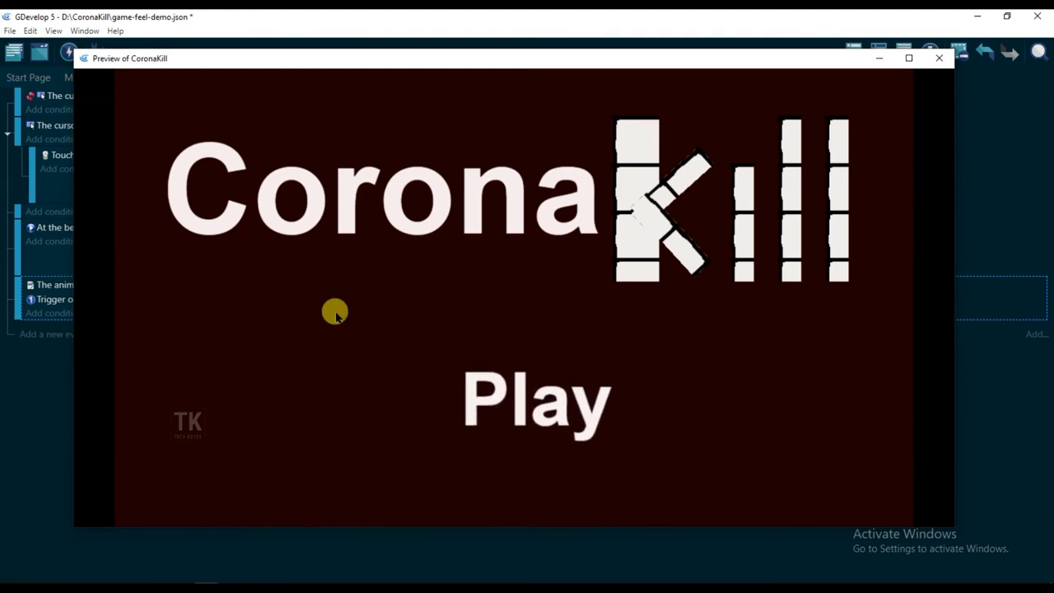
mouse_move(204, 332)
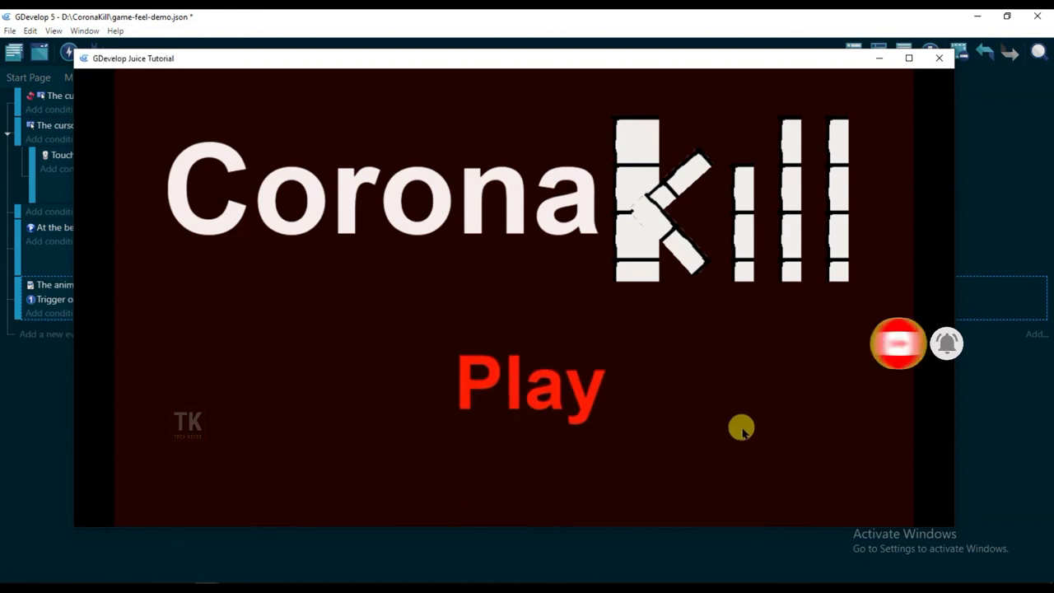
click(531, 382)
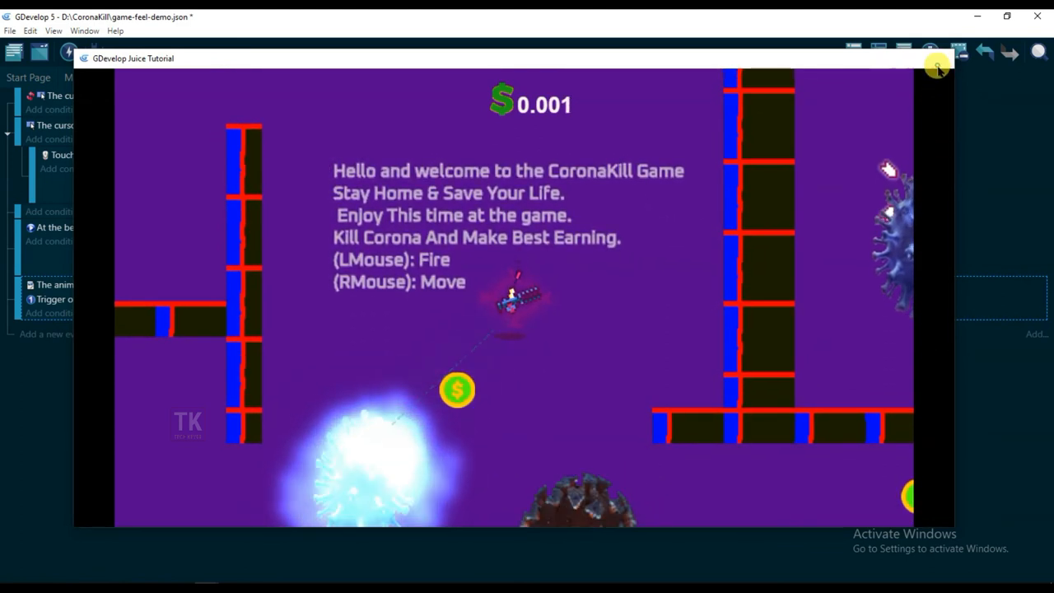
Close the preview, pass through the Level1 scene and return to the Menu (Events) sheet.
click(937, 66)
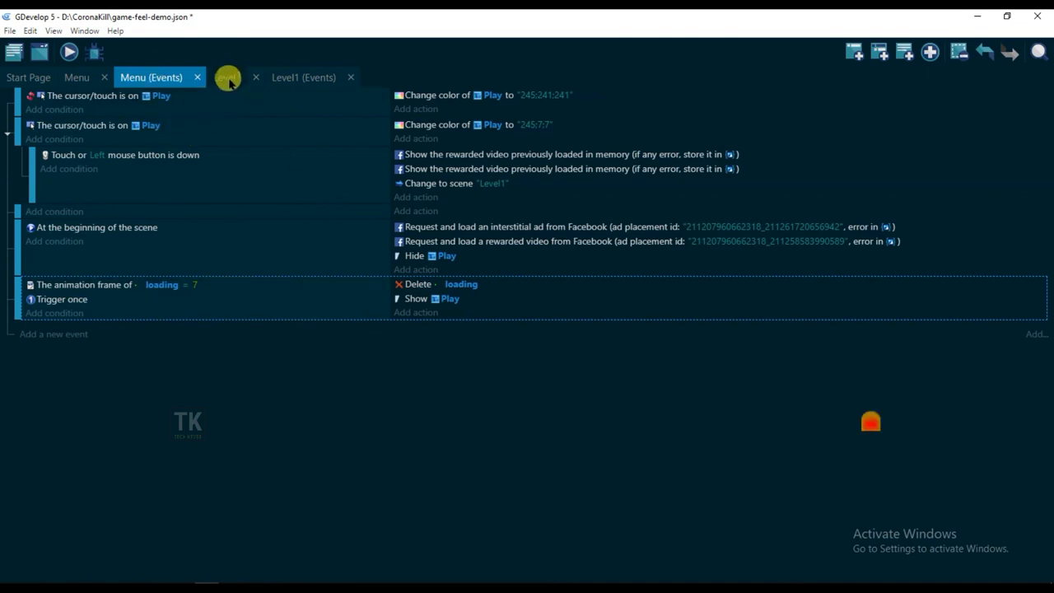
click(227, 78)
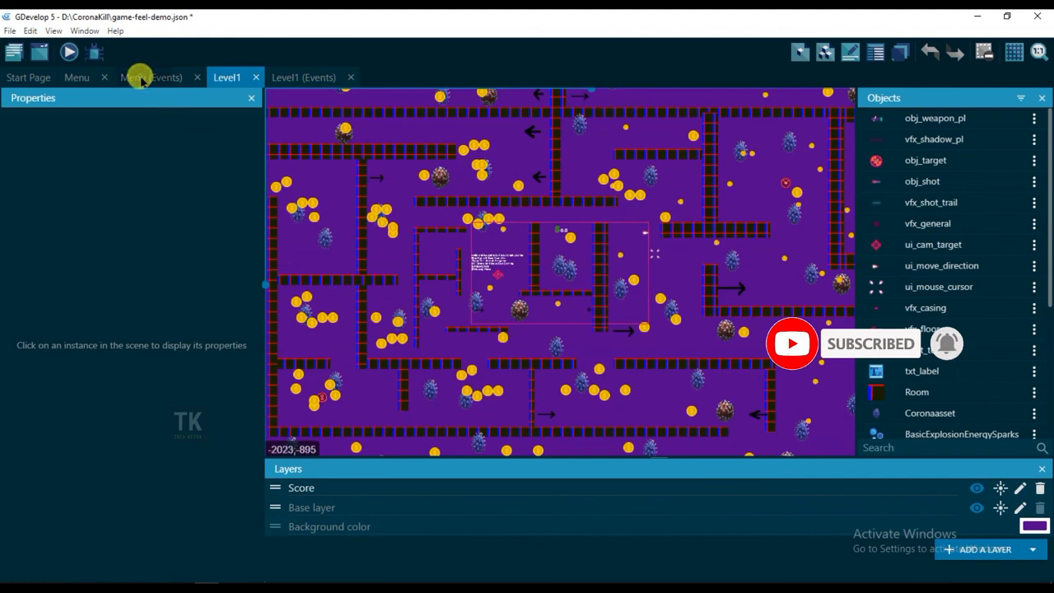
click(151, 78)
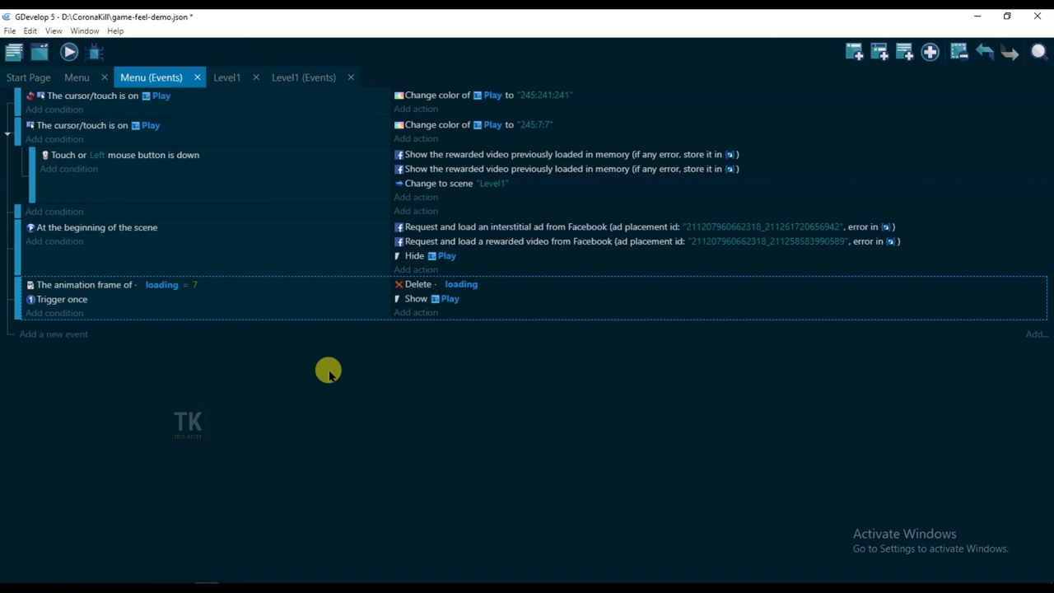
mouse_move(245, 90)
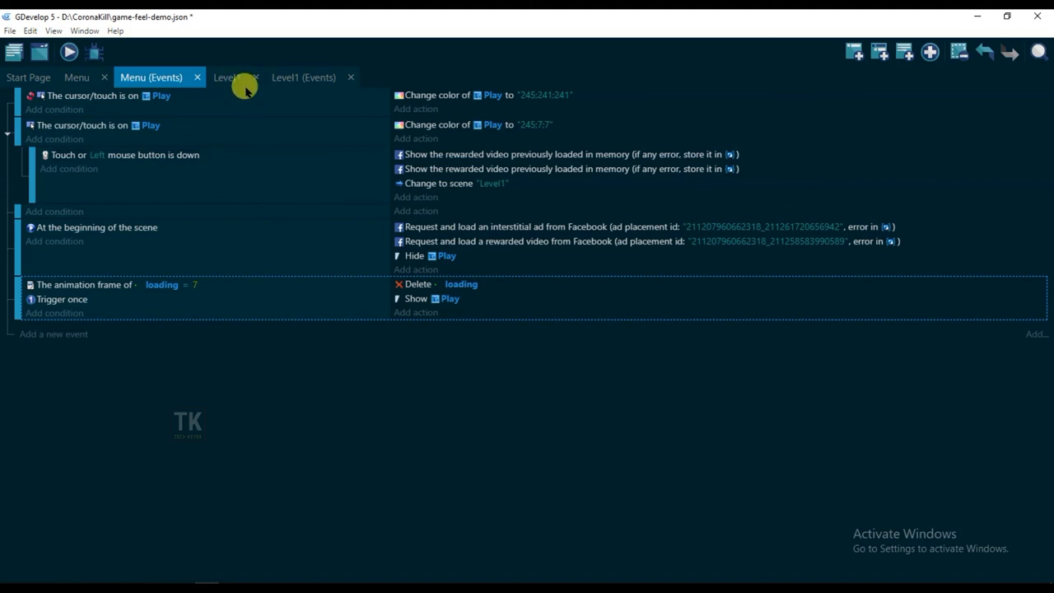